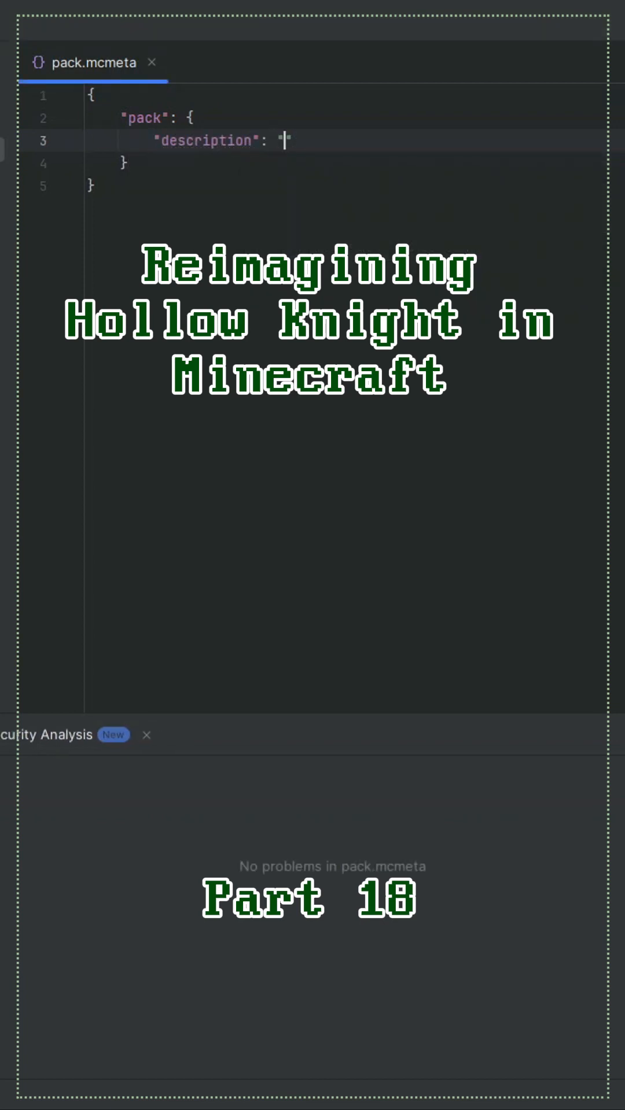
Write the pack.mcmeta description 'Adds features from Hollow Knight that are…' and add "pack_format": 48.
{"action": "type", "text": "Adds features from Hollow Knight t"}
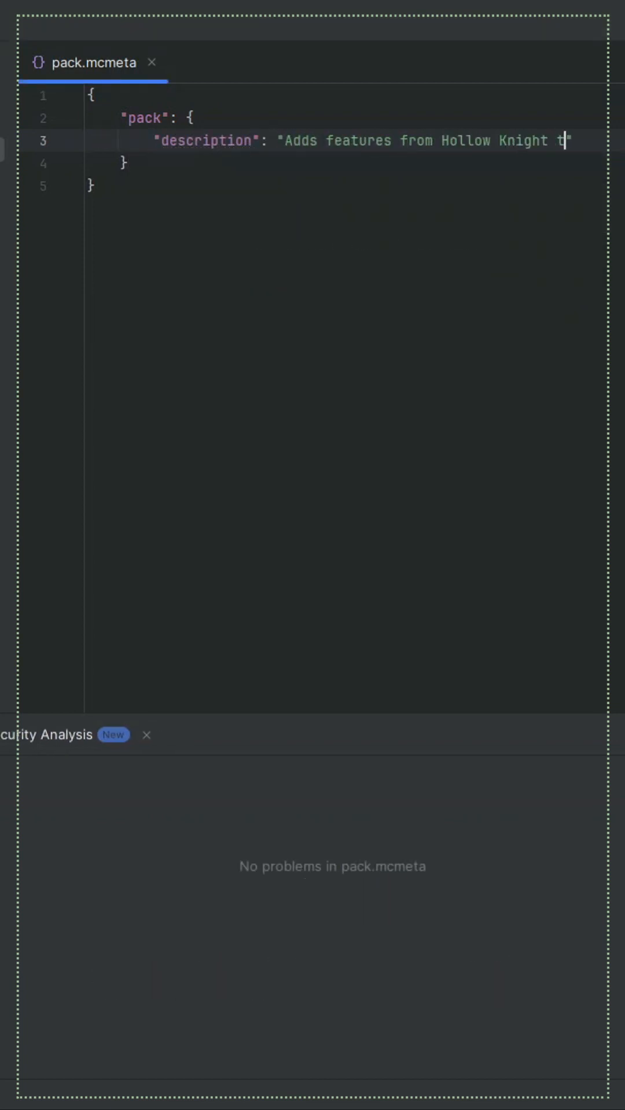
{"action": "type", "text": "hat are"}
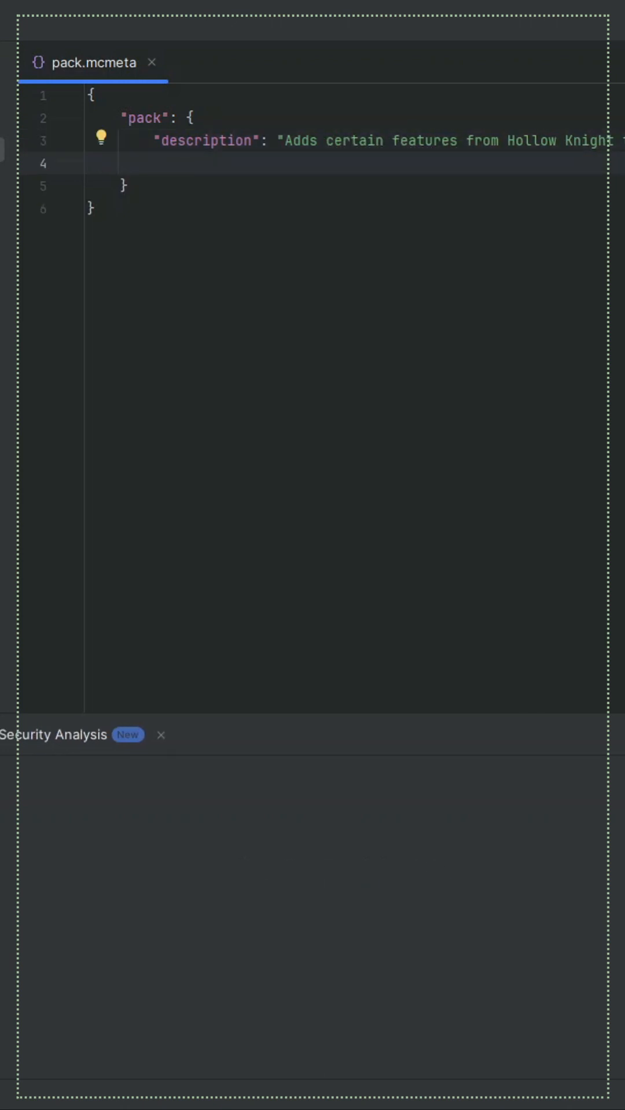
{"action": "type", "text": "\"pack_format\": 48,"}
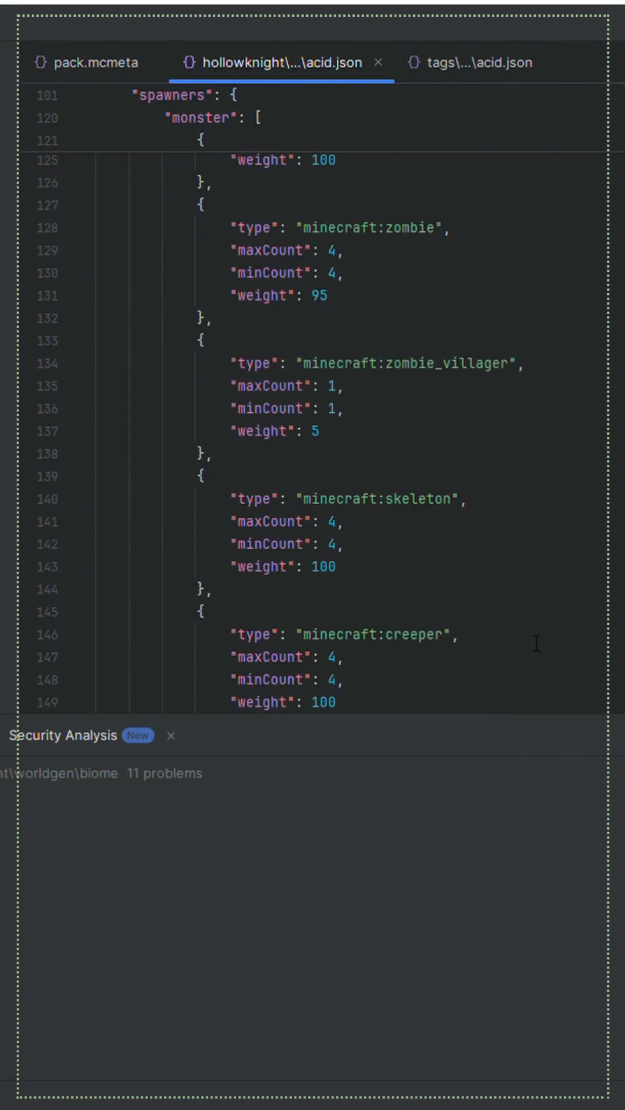
{"action": "scroll", "scroll_direction": "up", "scroll_amount": 3}
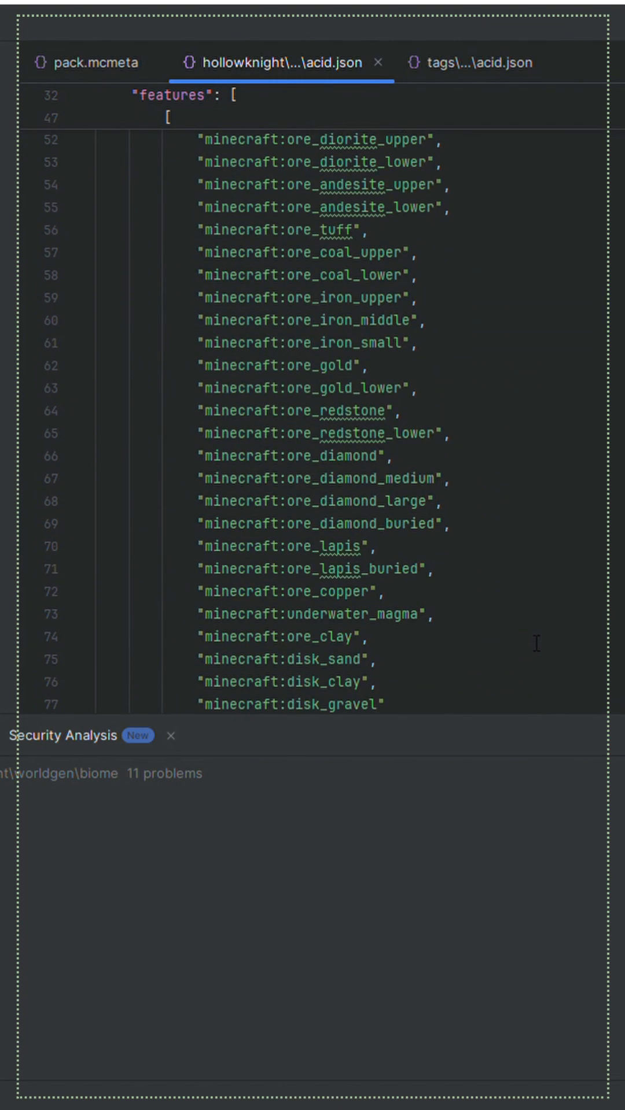
{"action": "scroll", "scroll_direction": "up", "scroll_amount": 3}
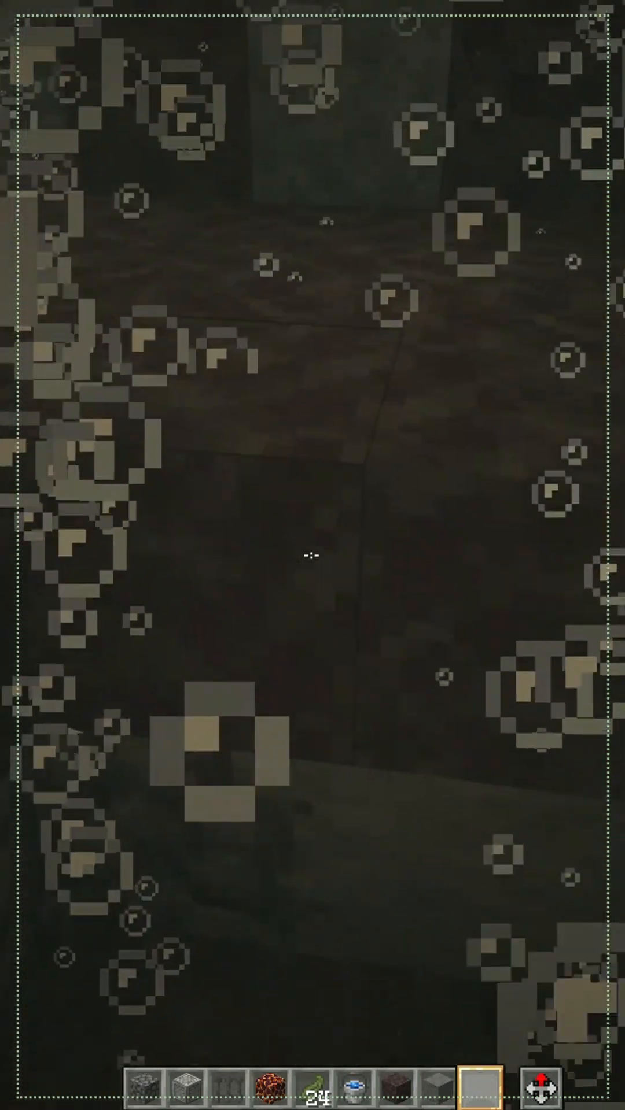
{"action": "mouse_move", "coordinate": [312, 555]}
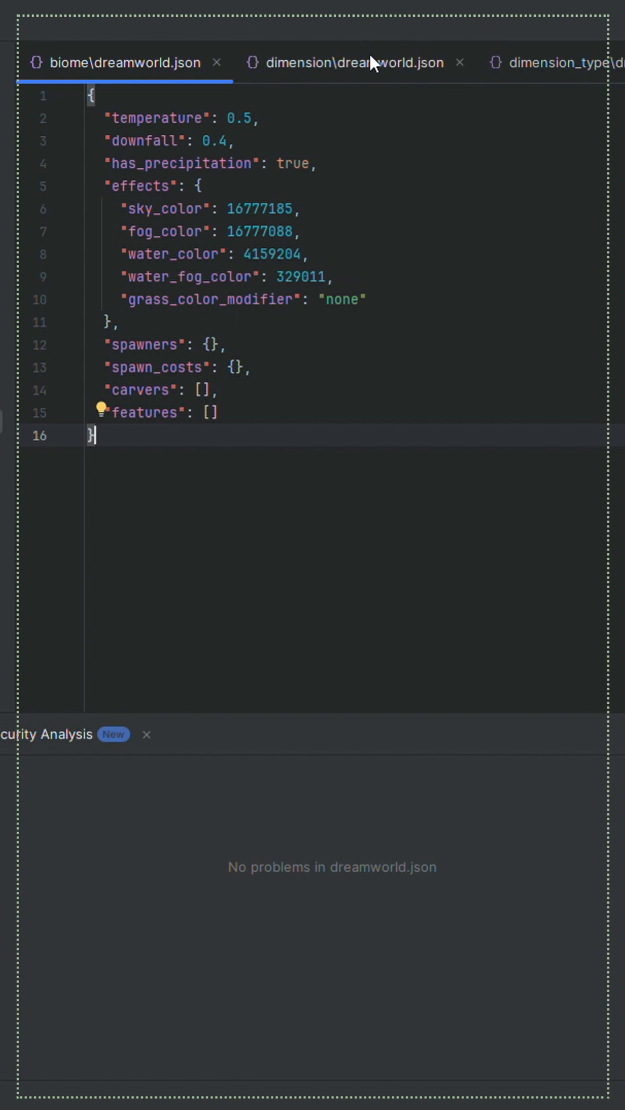
Review the dreamworld dimension, dimension type and biome files, ending on the dimension type.
{"action": "left_click", "coordinate": [347, 62]}
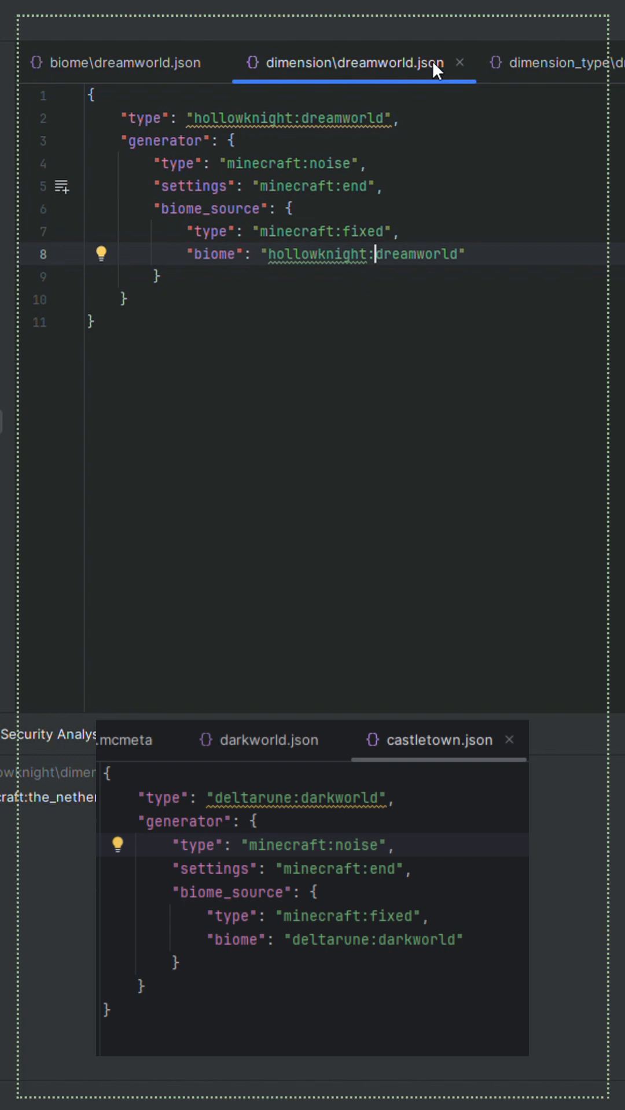
{"action": "left_click", "coordinate": [559, 63]}
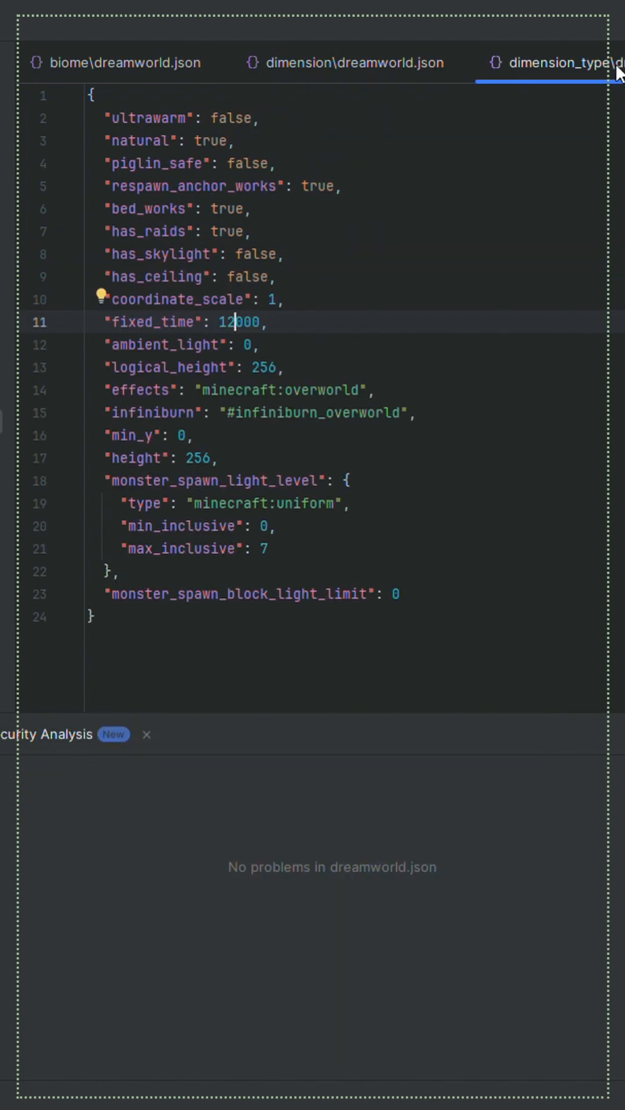
{"action": "left_click", "coordinate": [124, 63]}
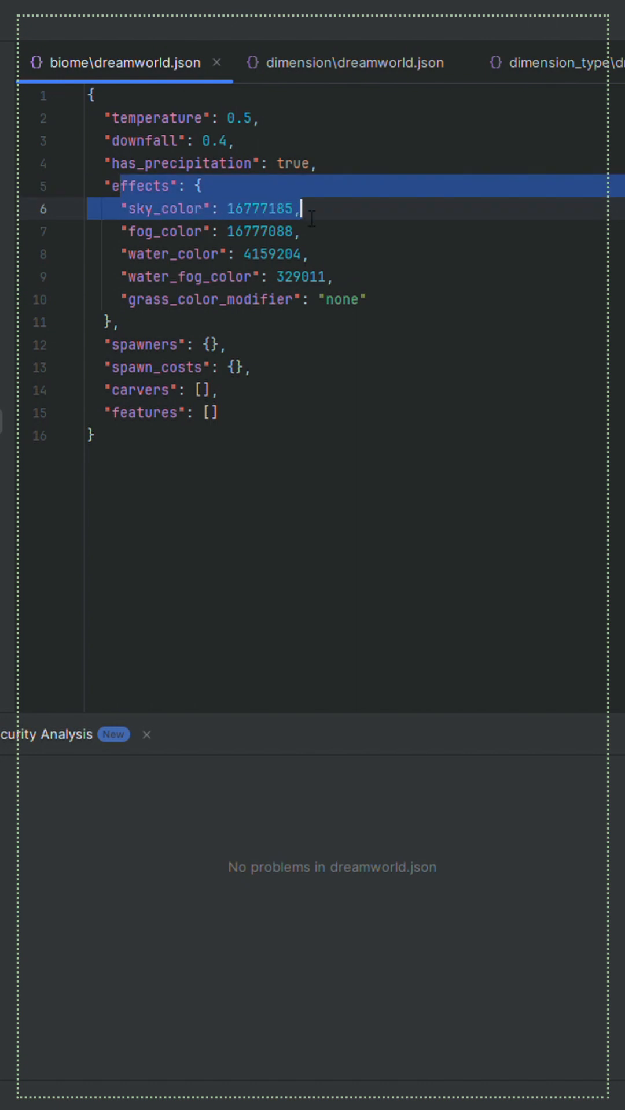
{"action": "left_click", "coordinate": [545, 62]}
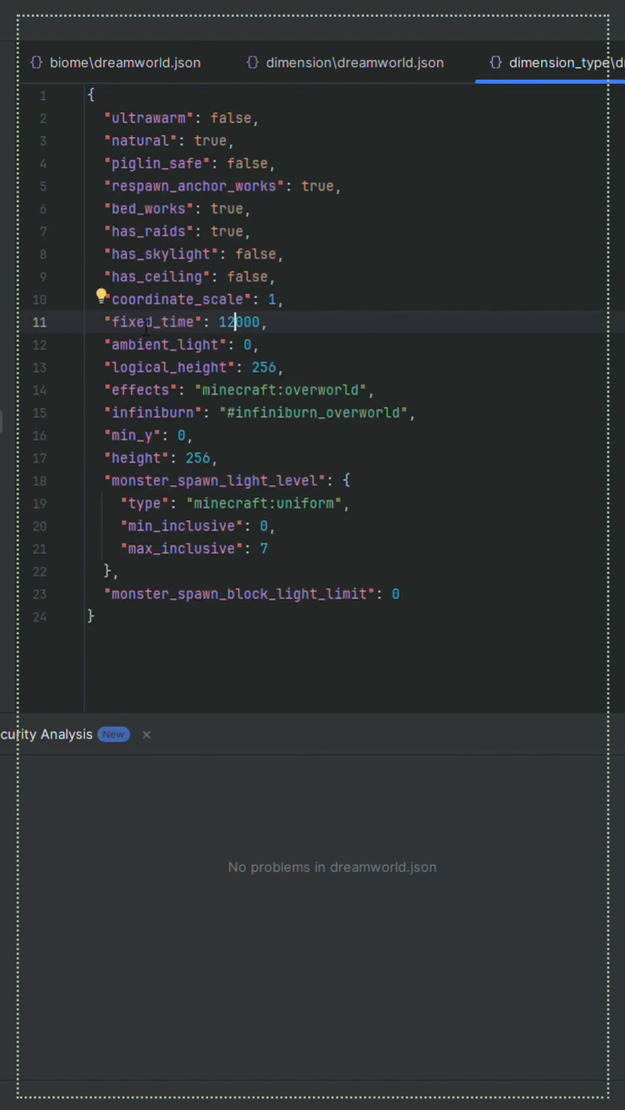